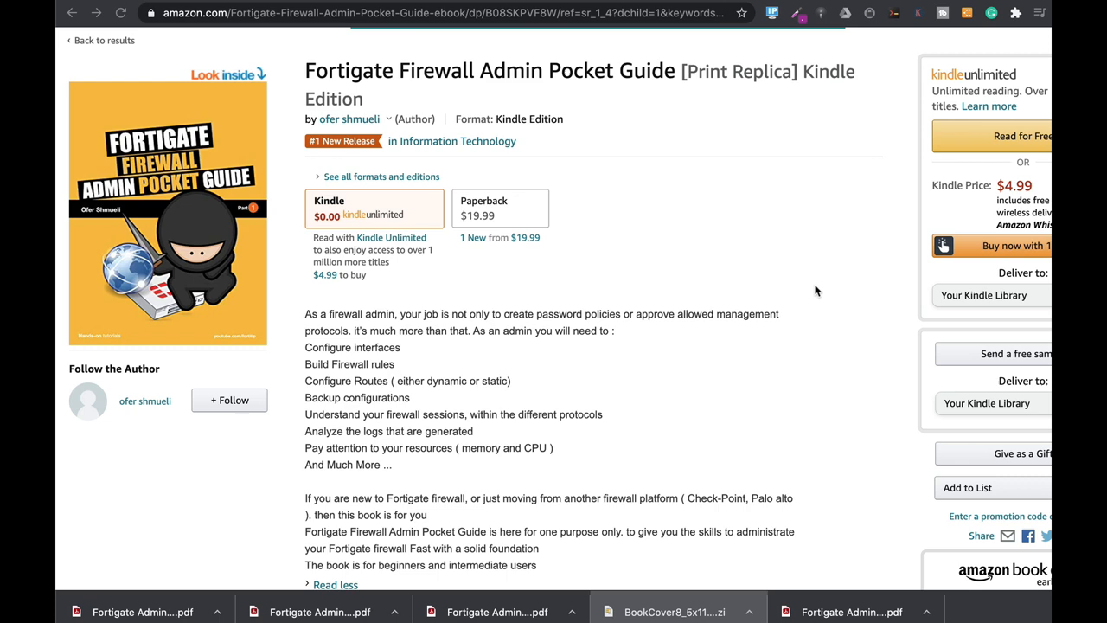
mouse_move(763, 249)
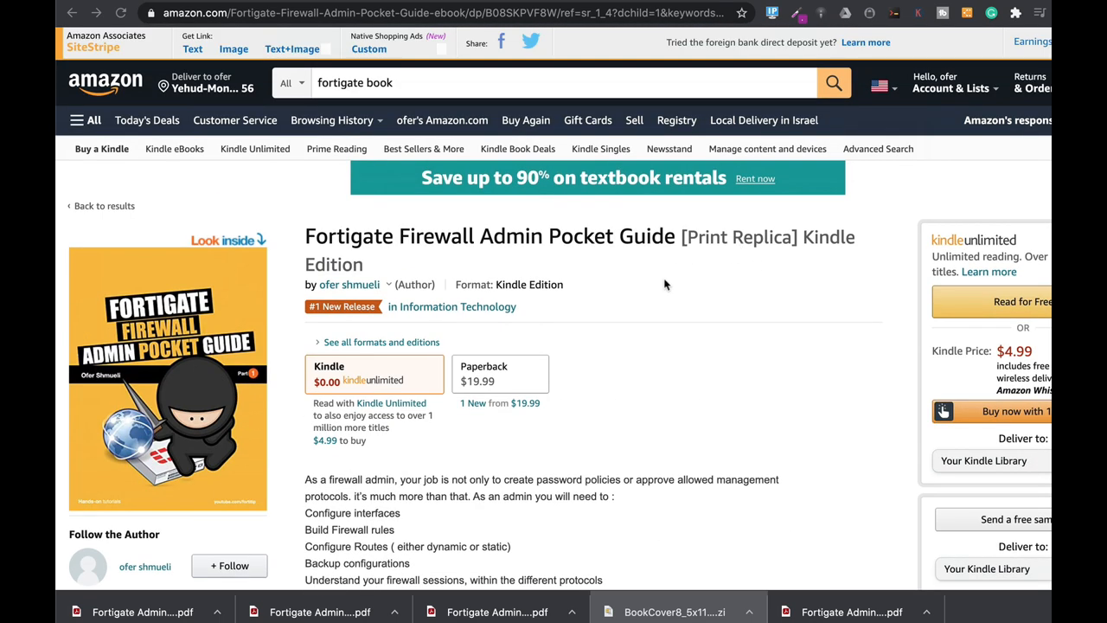
Step: Scroll the Look Inside reader and jump to the book's Beginning section
scroll("down", 3)
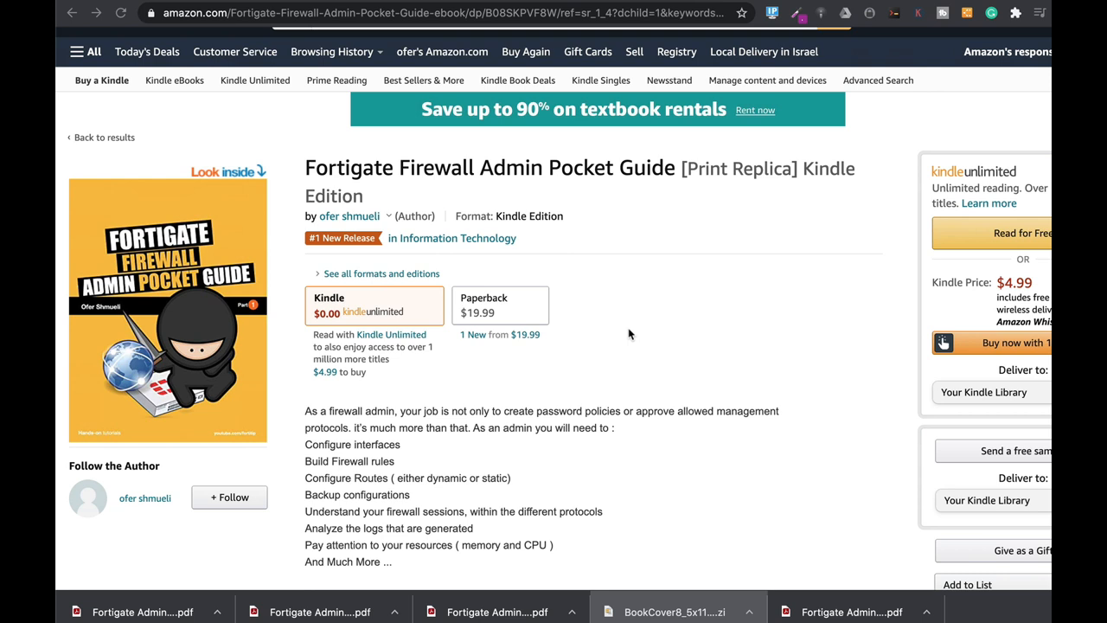
mouse_move(519, 315)
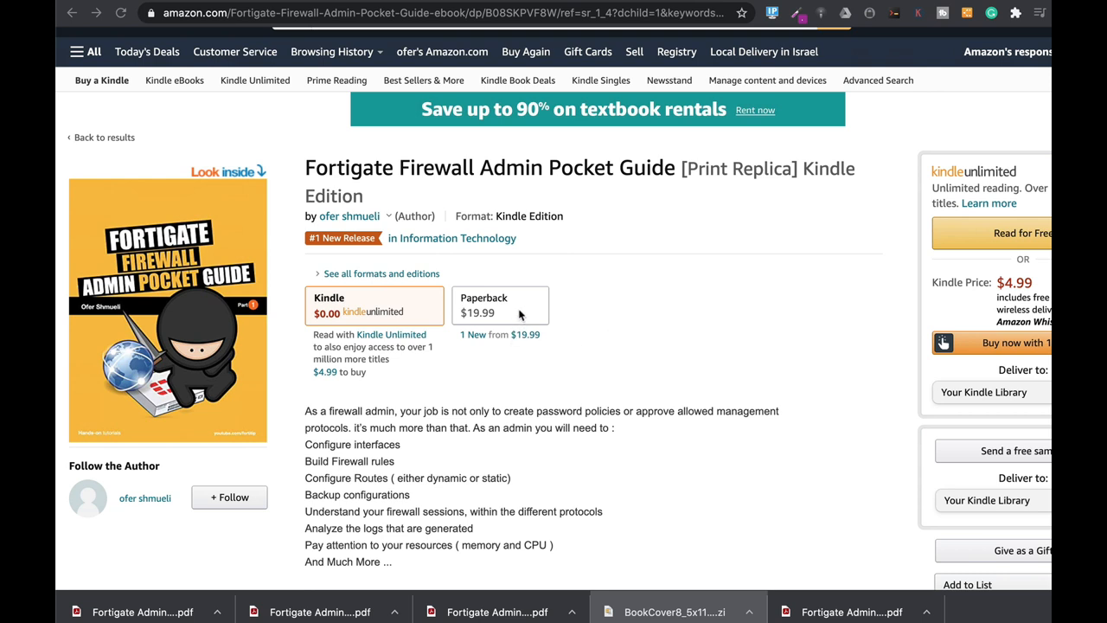
mouse_move(614, 351)
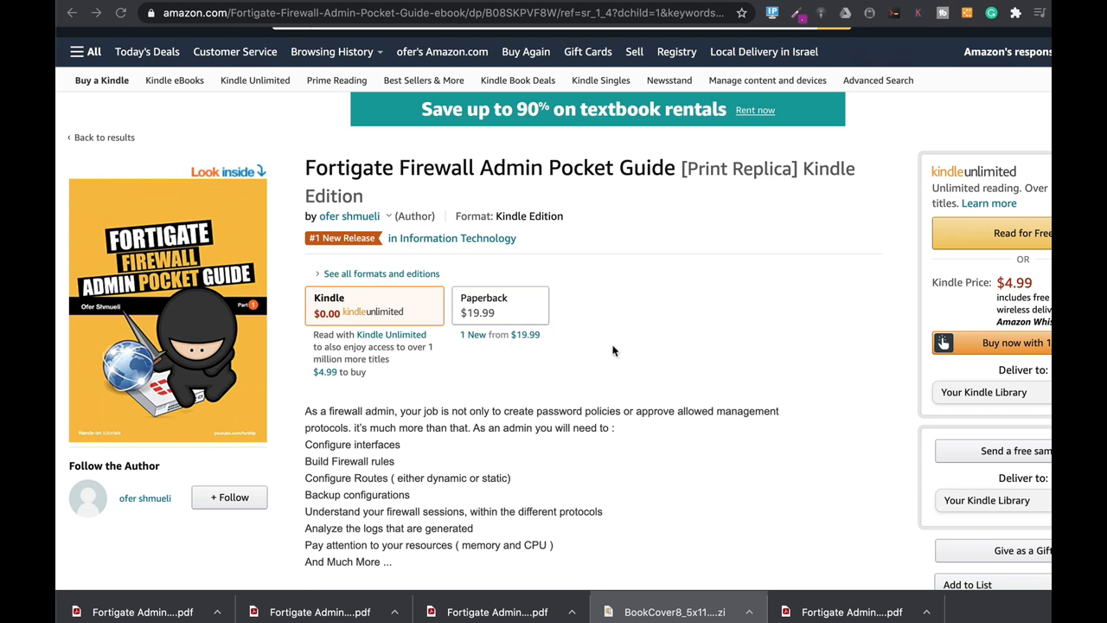
scroll("down", 3)
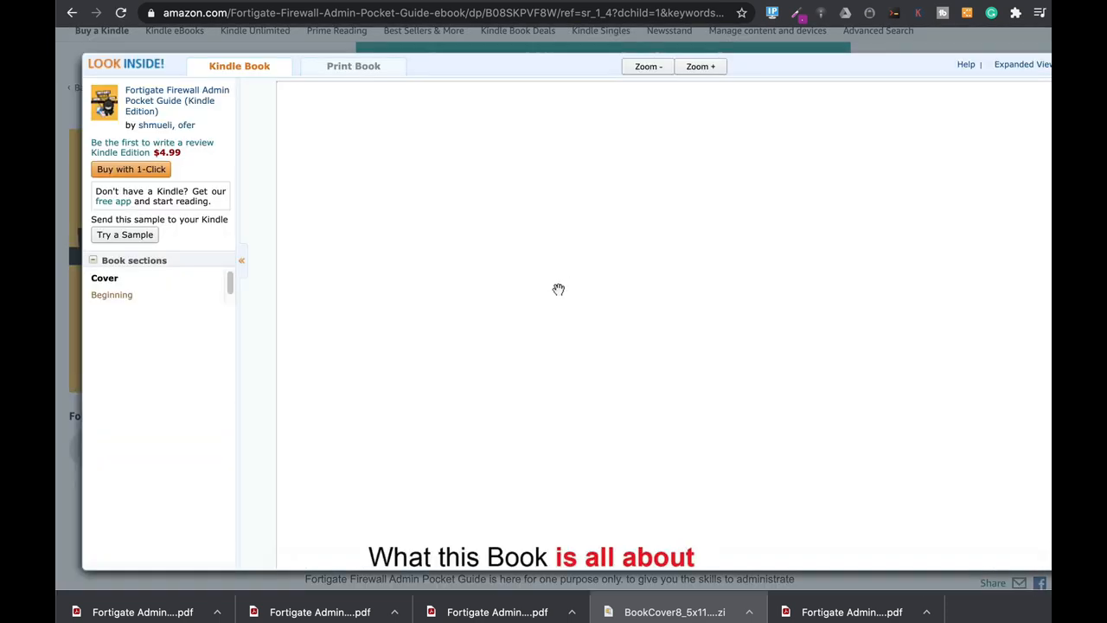
scroll("down", 3)
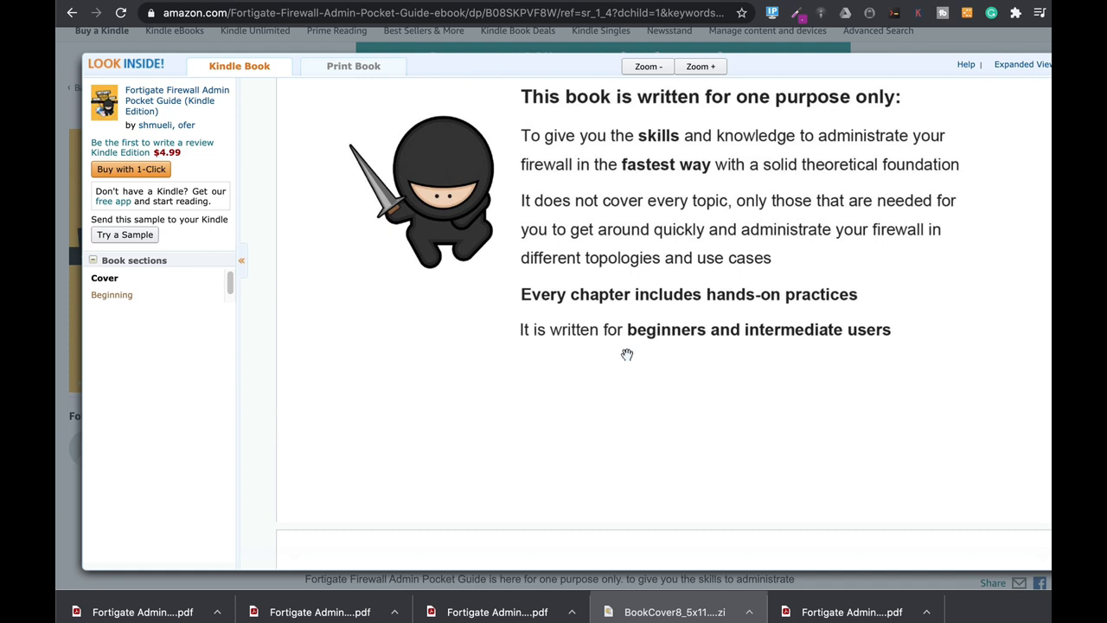
mouse_move(632, 351)
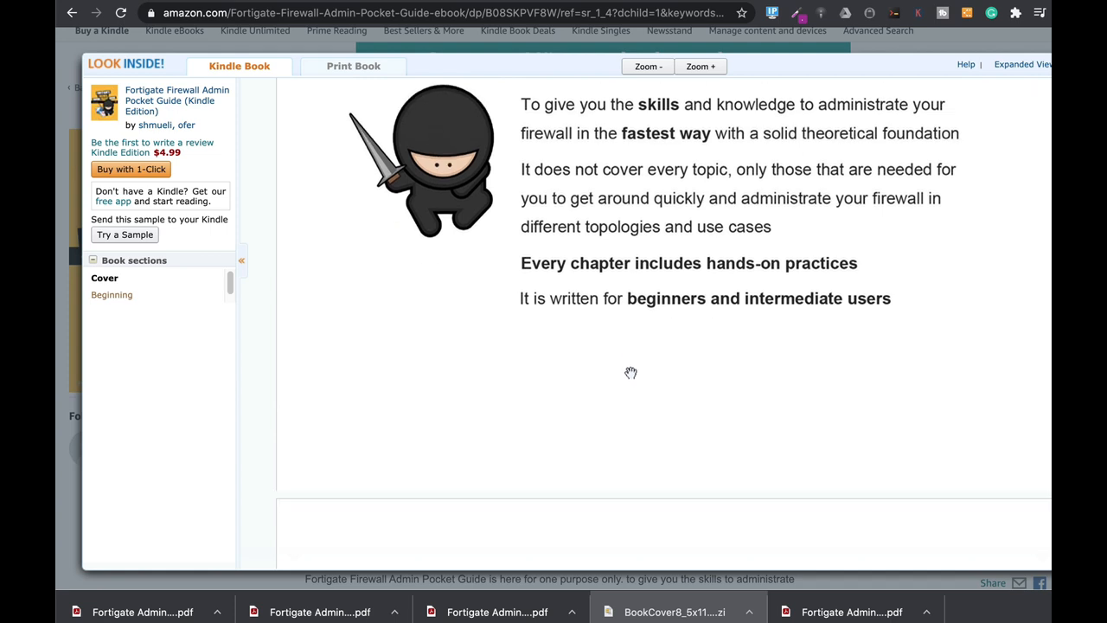
left_click(114, 295)
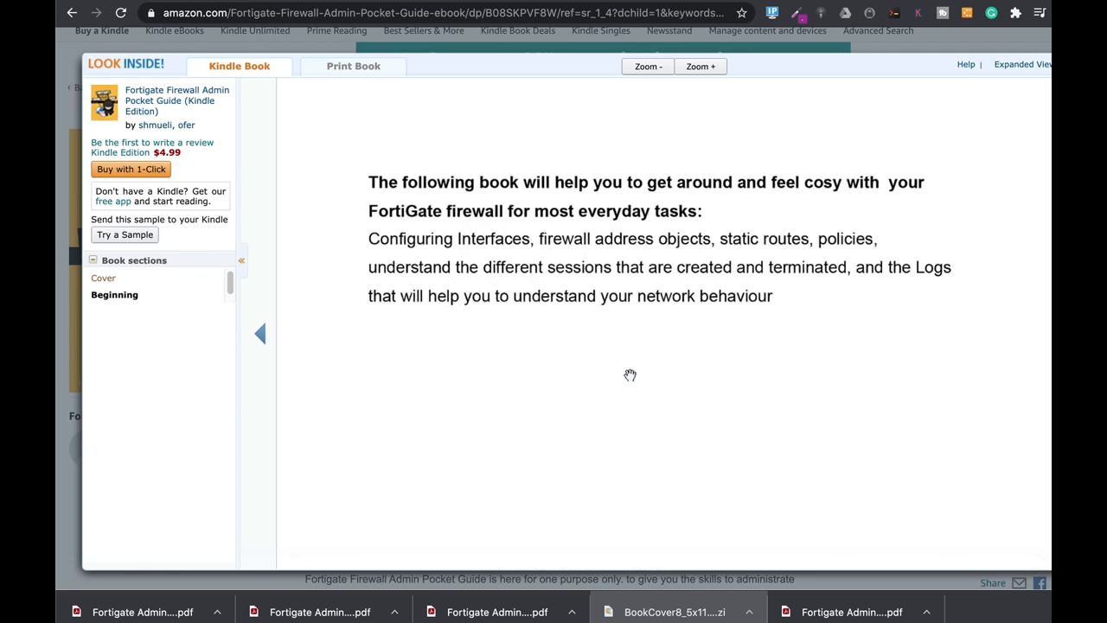
Step: Scroll the preview's table of contents down to the routing, policies and sessions chapters
scroll("down", 3)
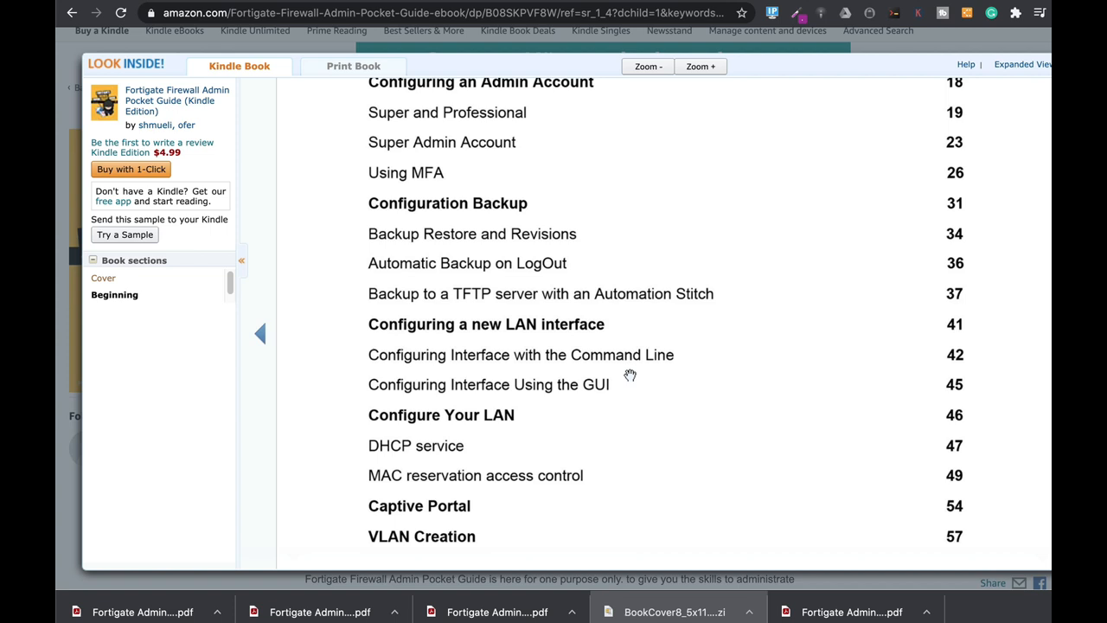
mouse_move(629, 380)
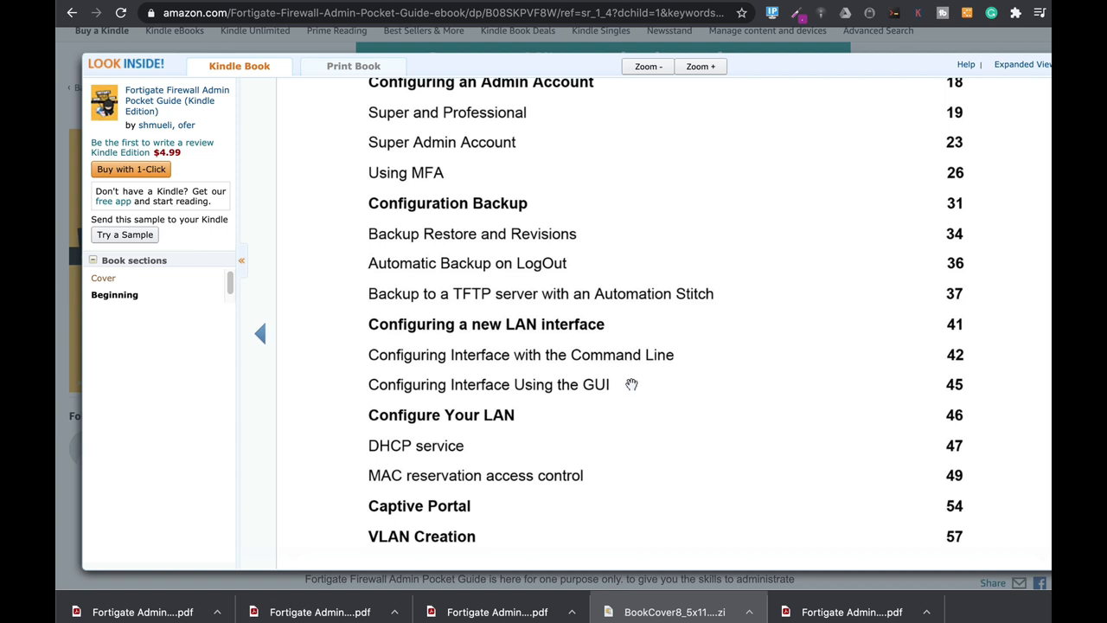
scroll("down", 3)
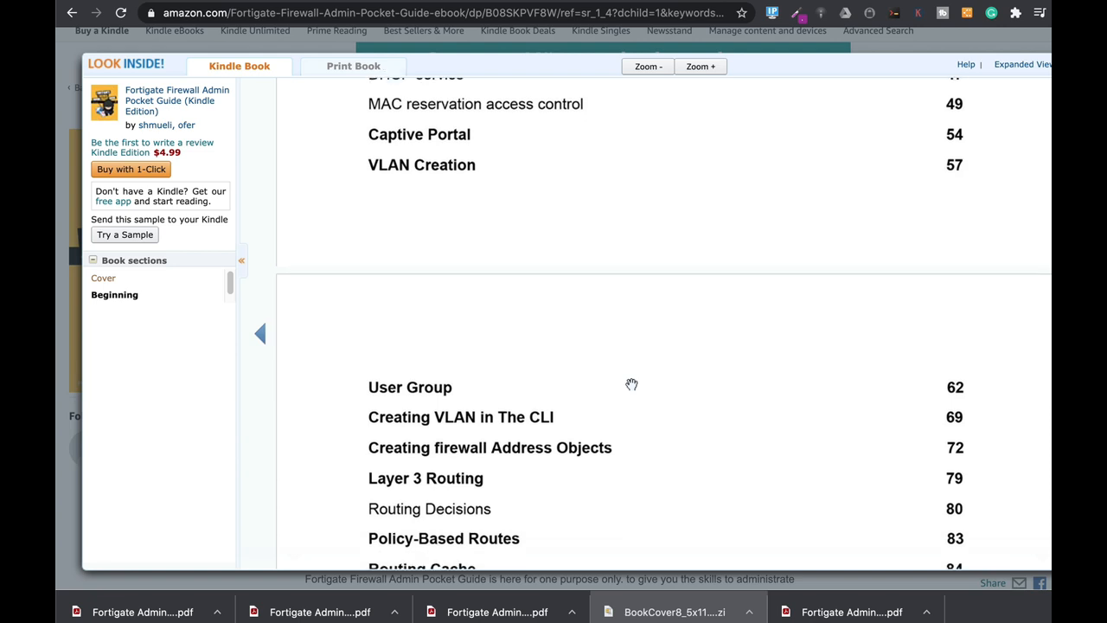
scroll("down", 3)
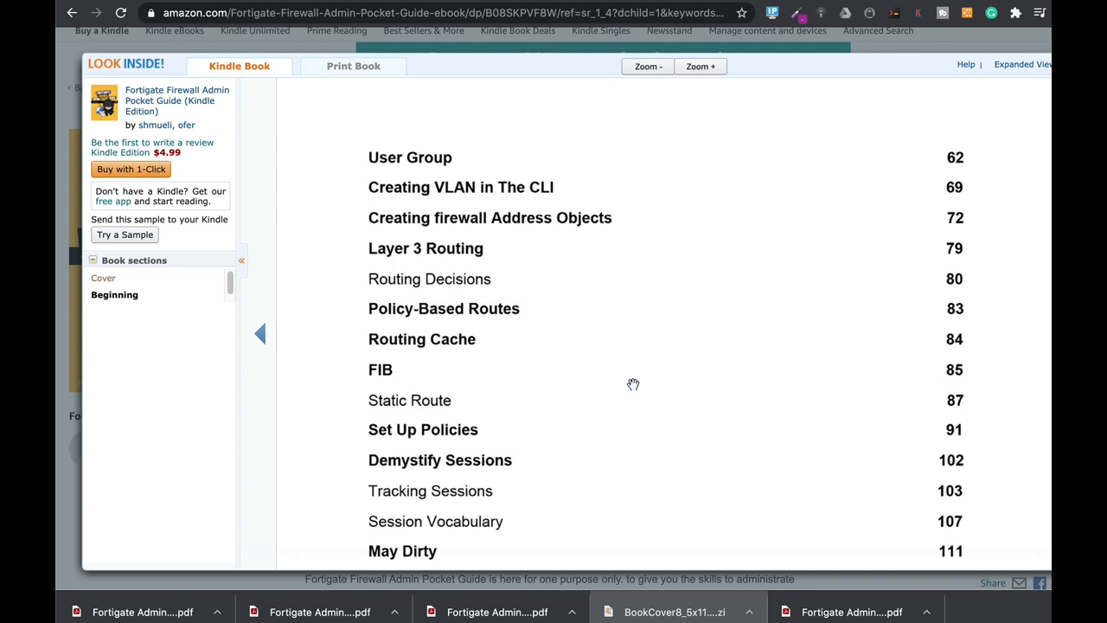
mouse_move(649, 354)
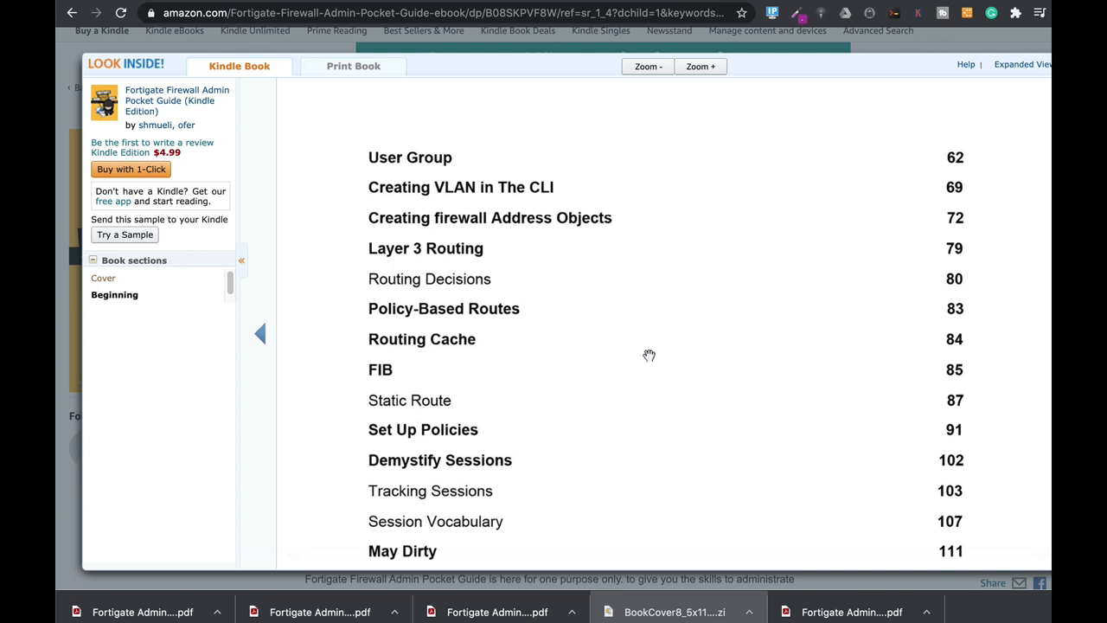
mouse_move(636, 343)
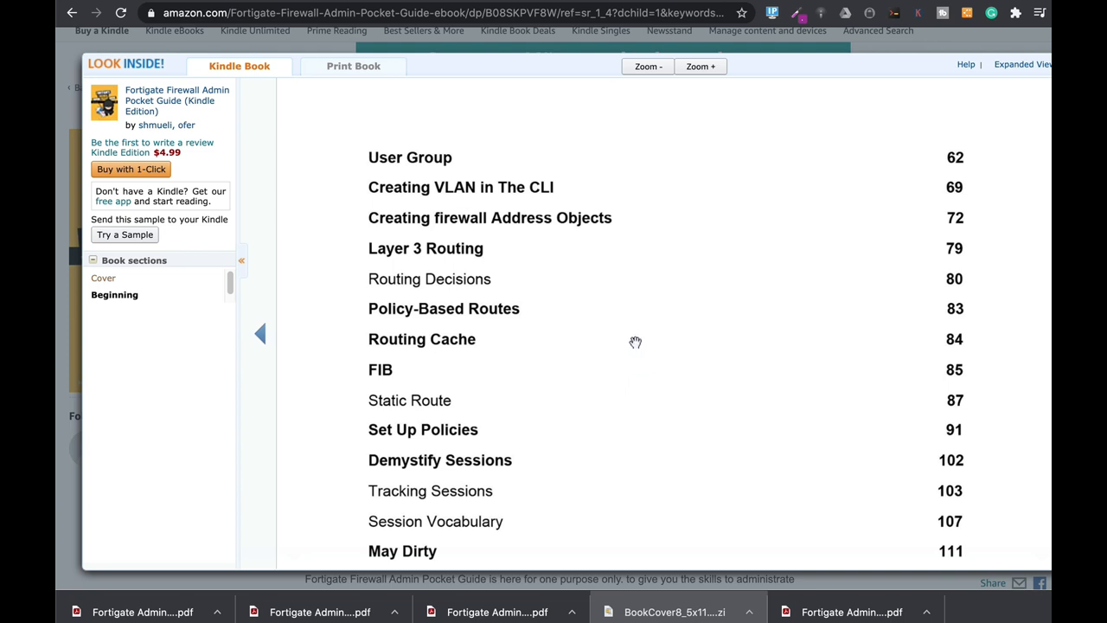
mouse_move(844, 190)
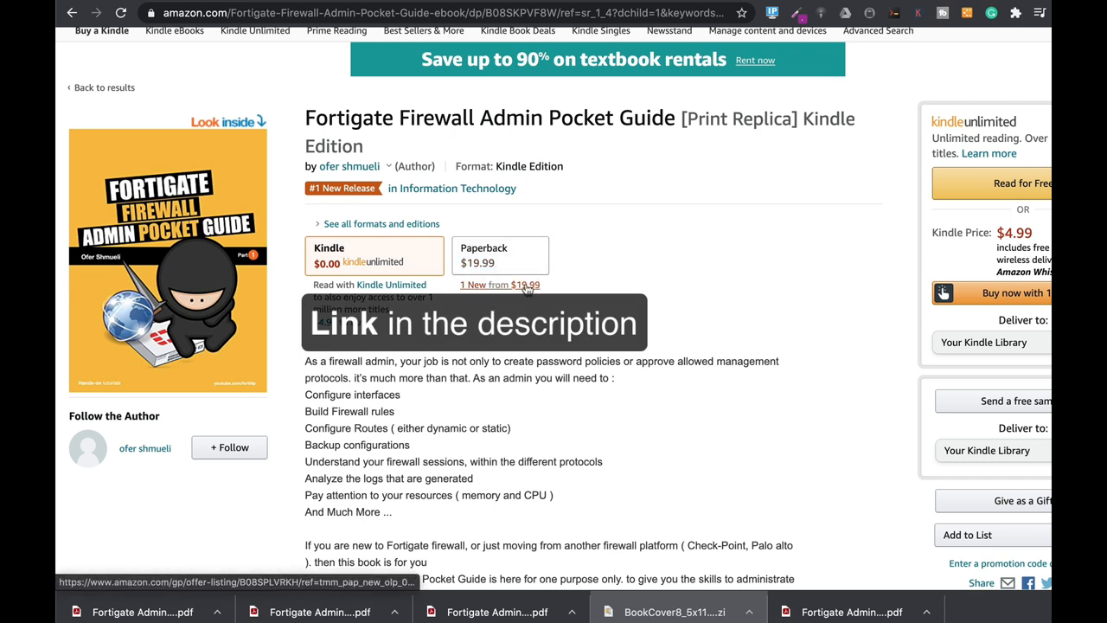
mouse_move(595, 305)
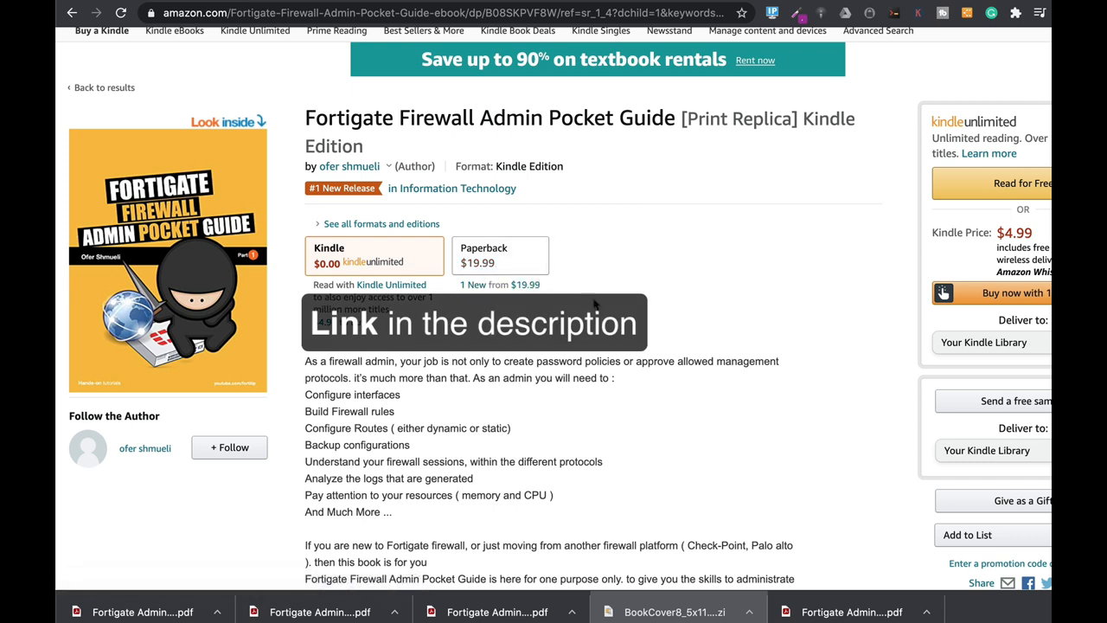